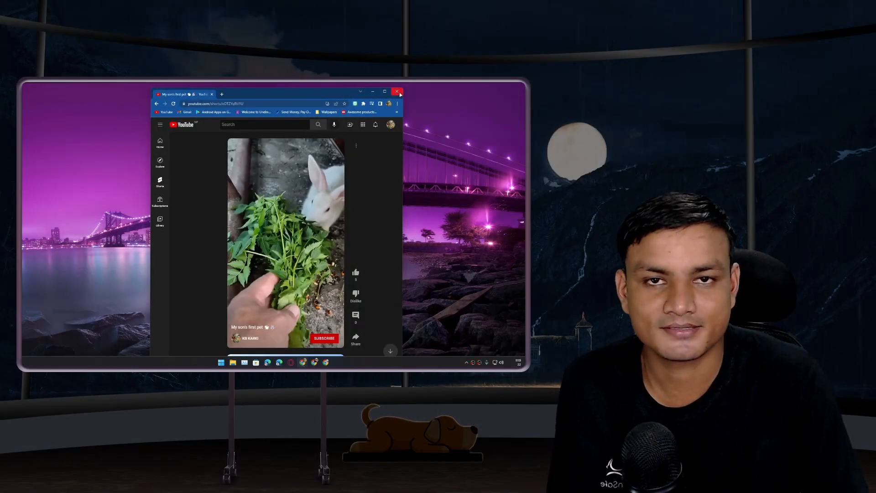
Close the YouTube Chrome window, leaving only the Windows desktop.
click(398, 91)
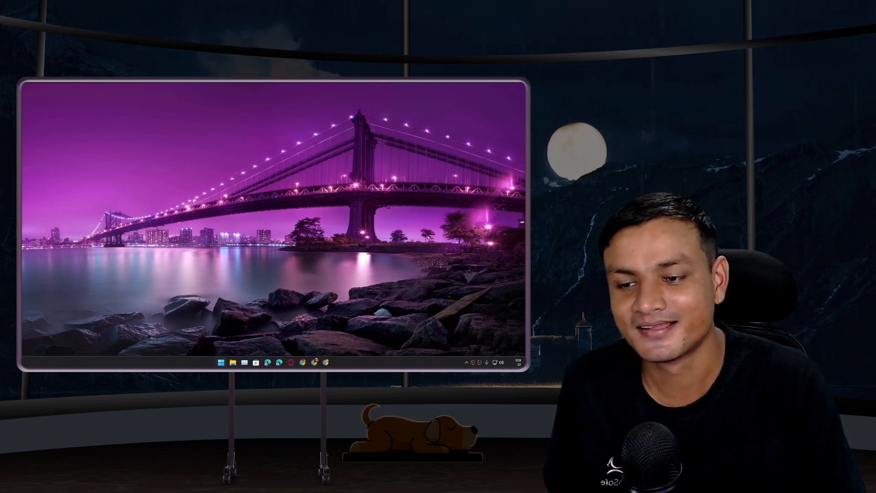
click(221, 363)
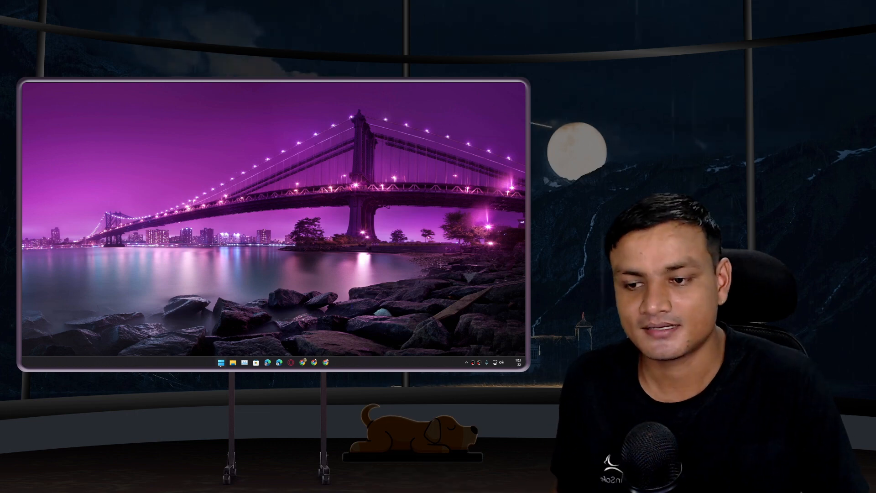
Launch Clipchamp – Video Editor from the Start menu's pinned apps.
click(221, 362)
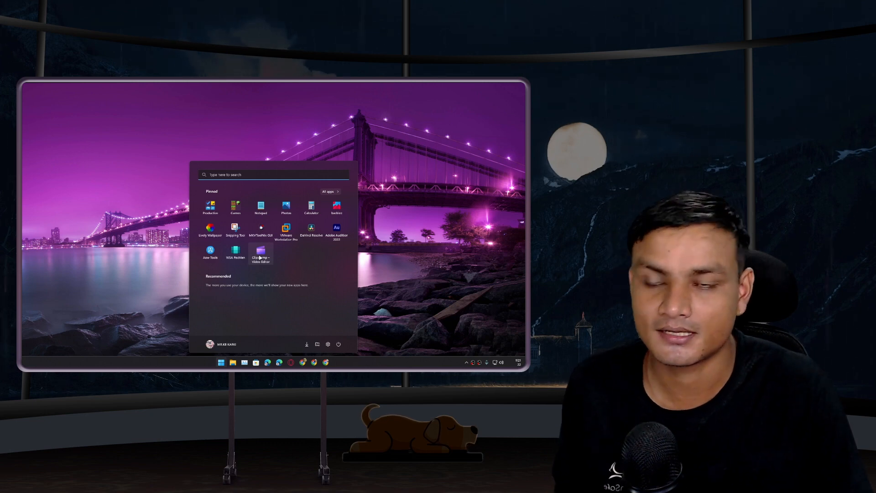
click(260, 252)
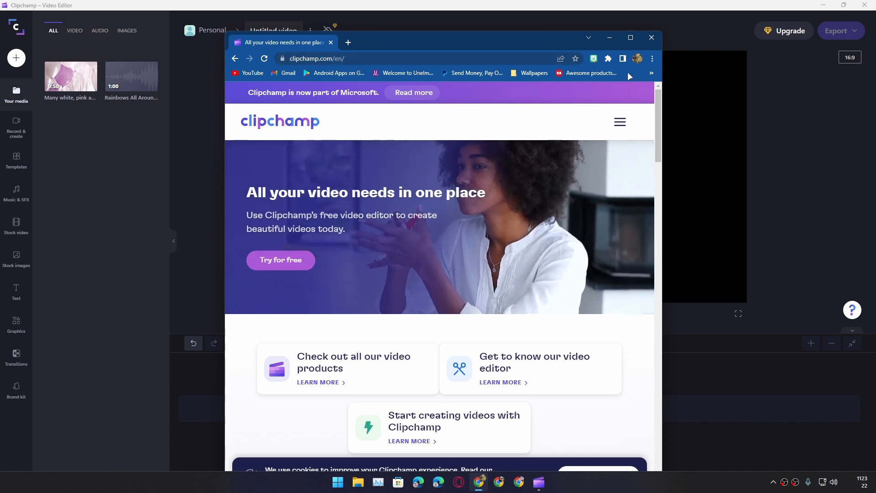
Close the Chrome window showing clipchamp.com so the editor is visible.
click(650, 37)
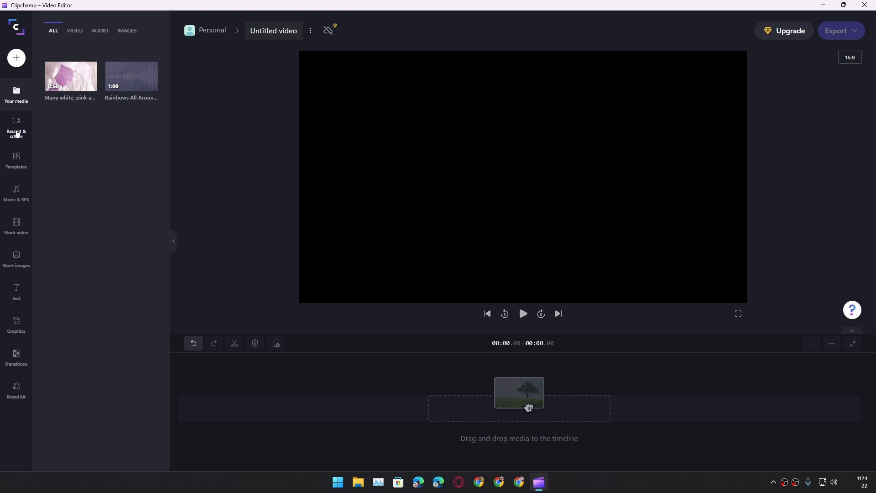
Show Clipchamp's Record & create options.
click(15, 128)
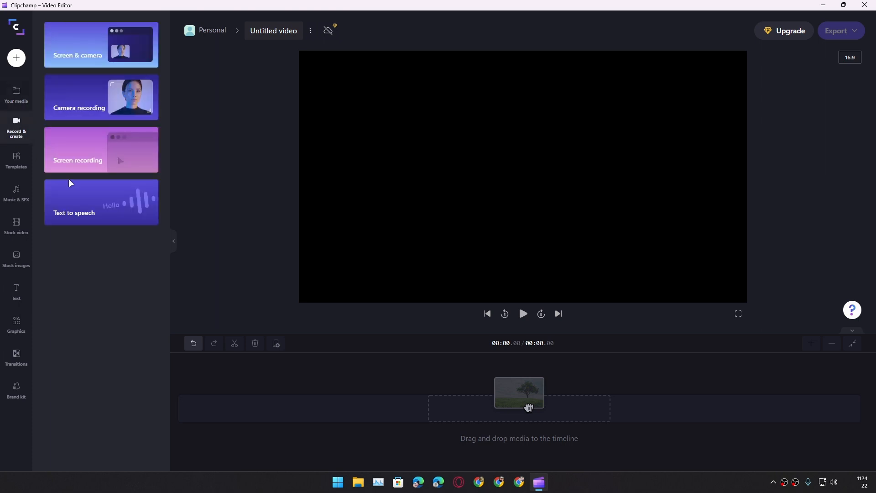
mouse_move(113, 215)
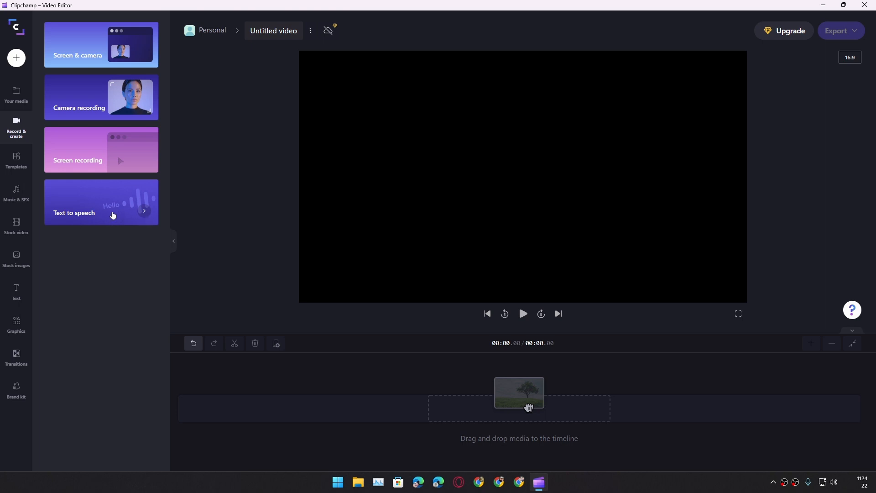
mouse_move(67, 219)
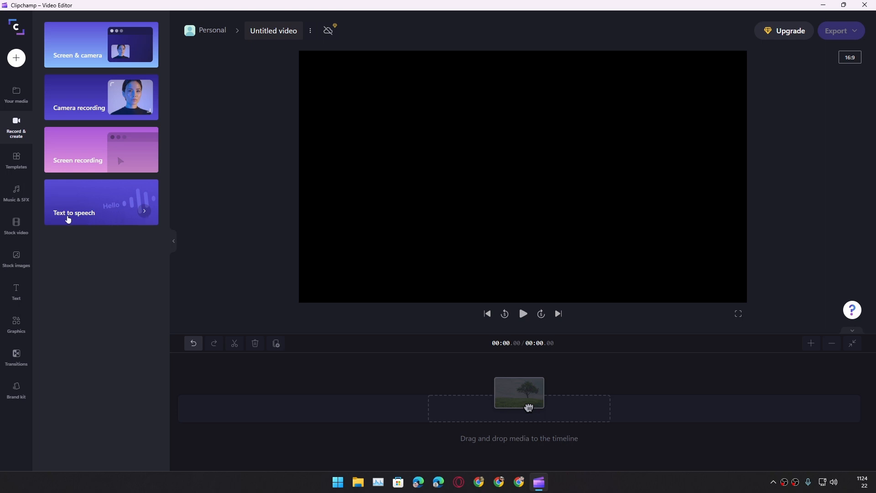
mouse_move(138, 211)
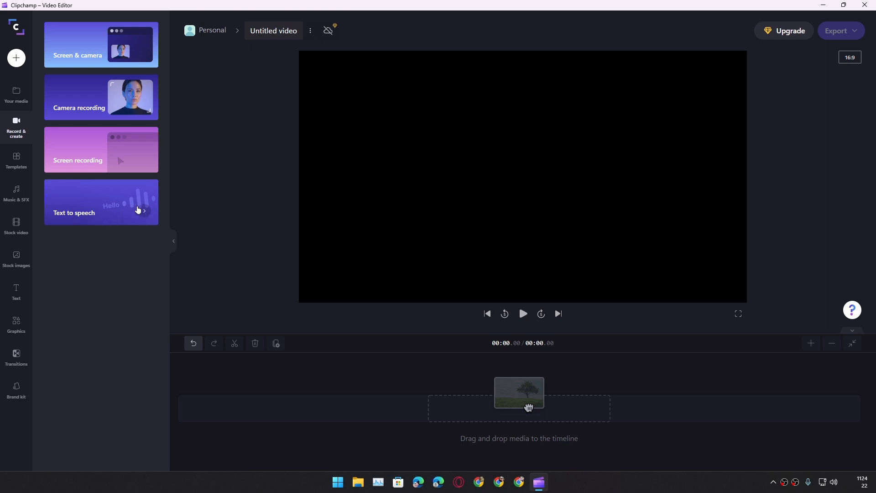
Browse the text-to-speech languages, keep English (United States), and focus the text box.
click(101, 202)
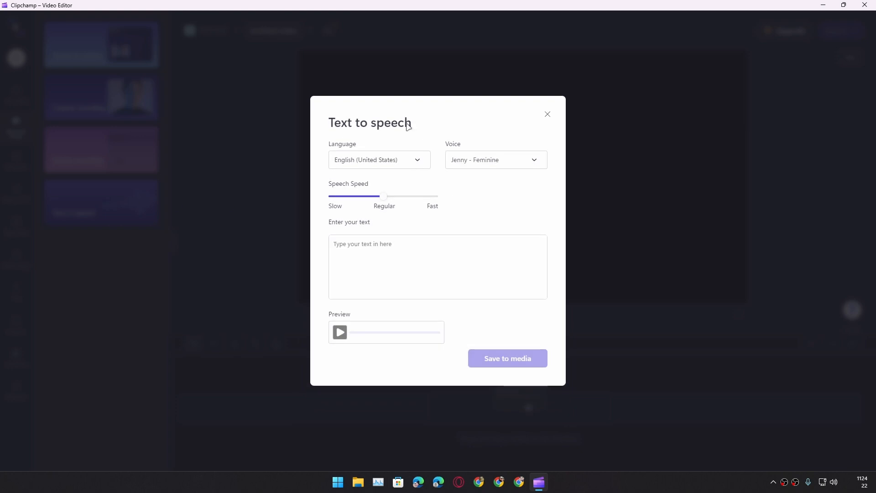
mouse_move(413, 193)
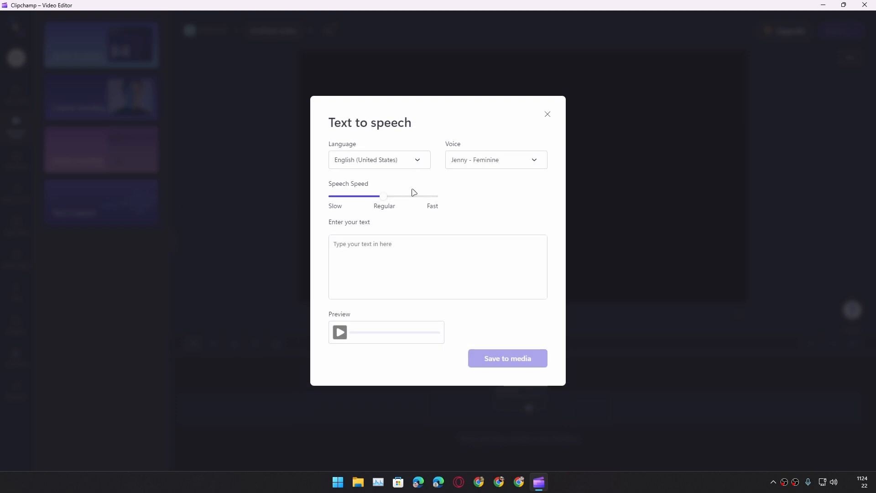
click(378, 159)
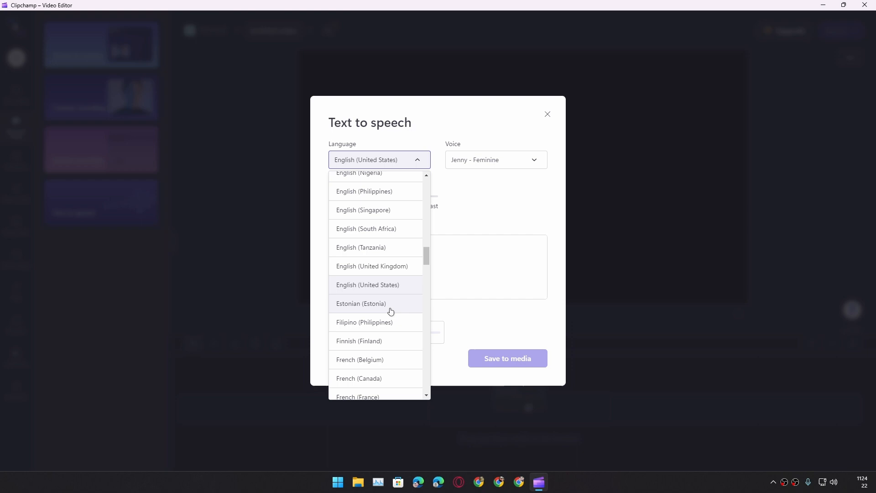
scroll(down, 3)
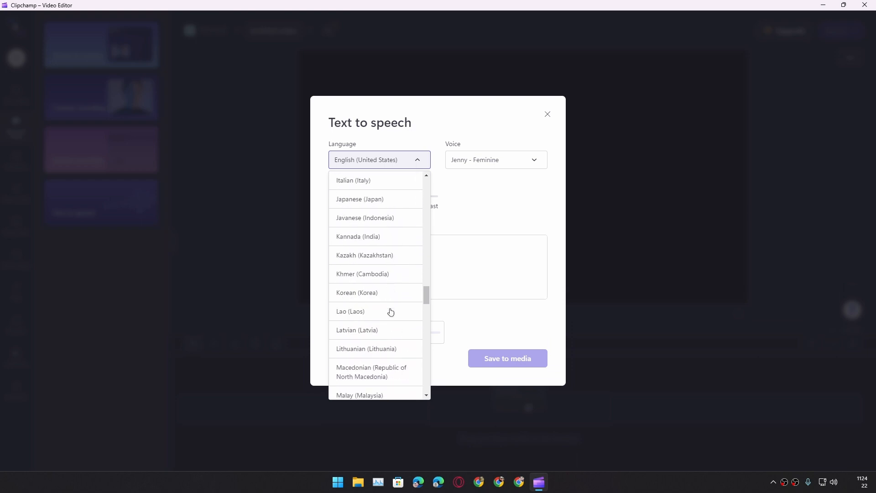
scroll(down, 3)
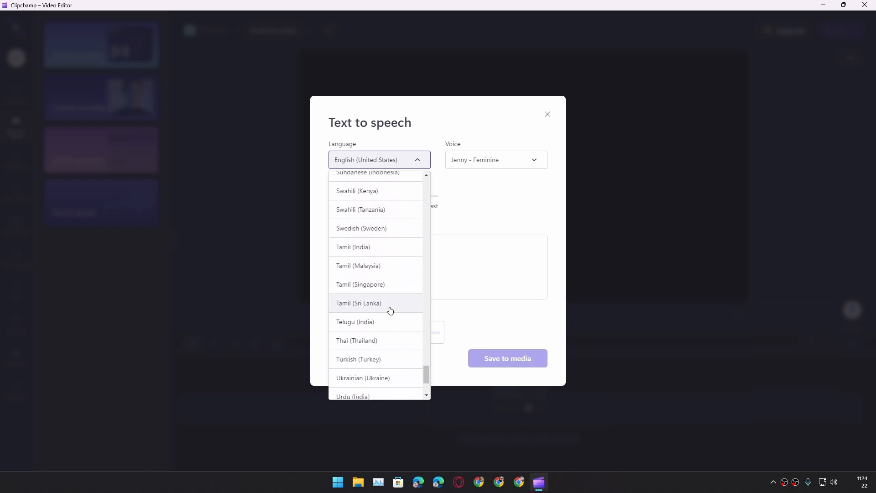
scroll(up, 3)
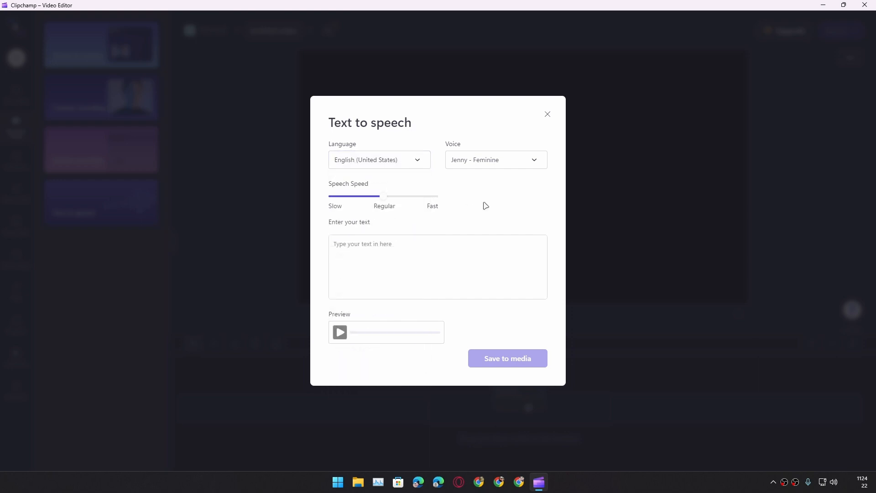
mouse_move(499, 212)
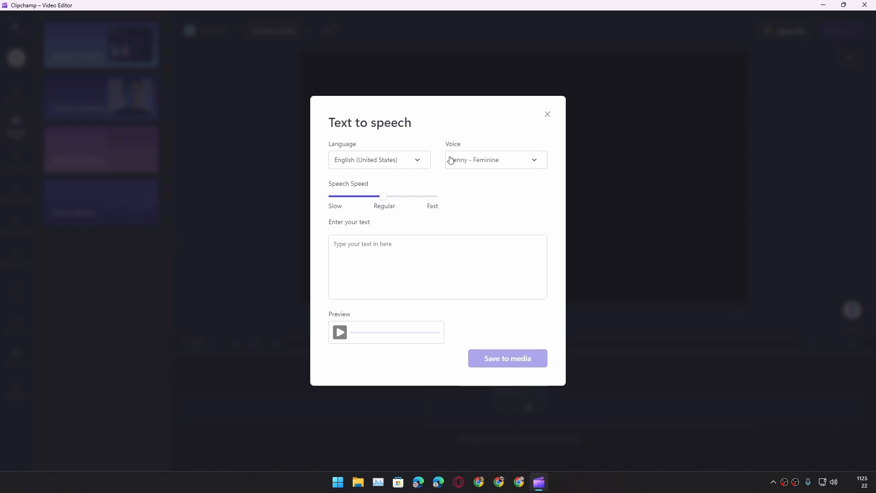
click(494, 160)
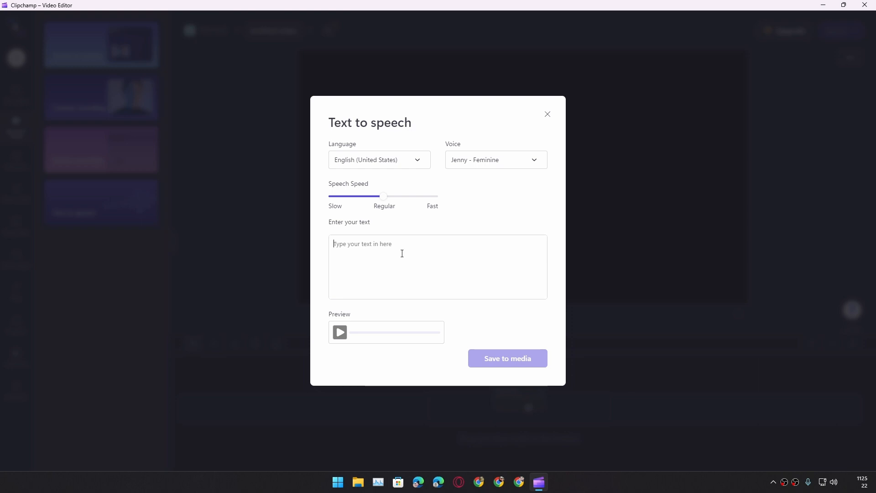
Enter "Hi, I am KB. Nice to see you here, how are you doing?", preview it and save to media.
text(Hi, I am KB. Nice to see you here, how are you doing?)
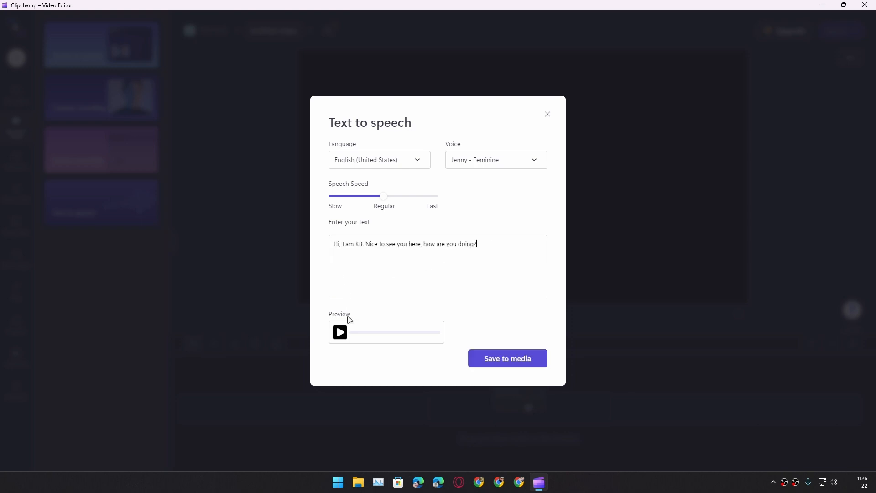
click(340, 333)
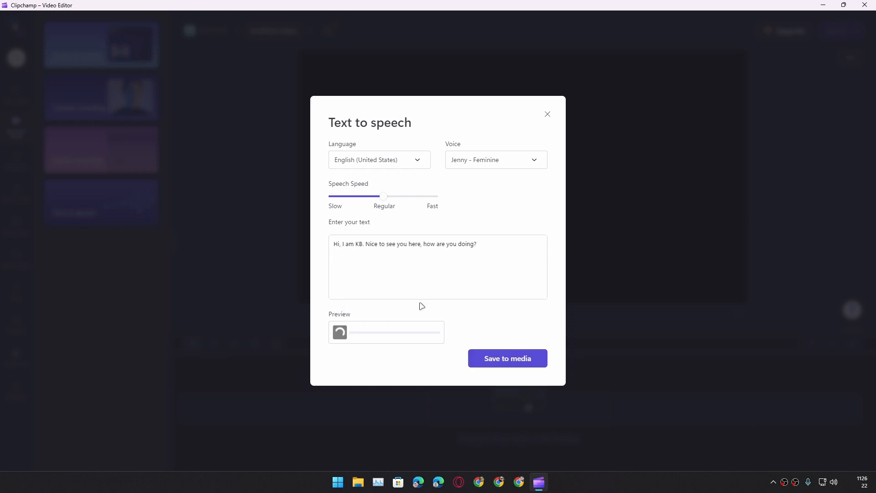
click(340, 333)
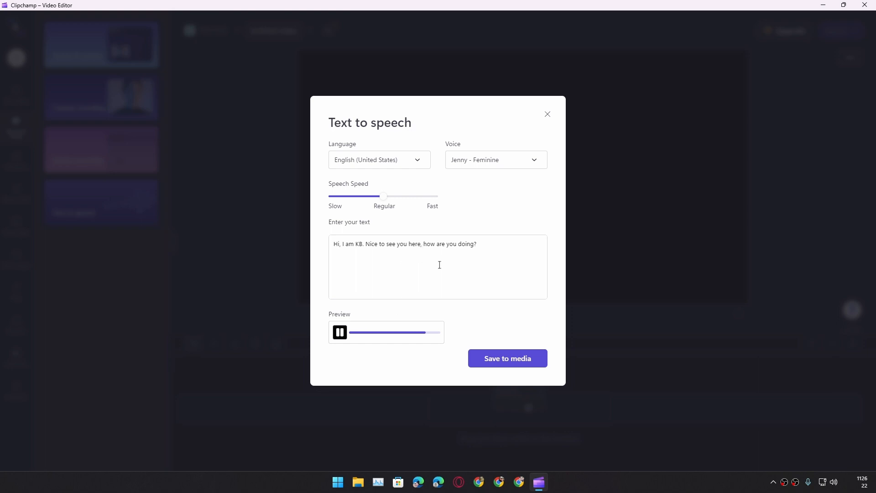
click(340, 332)
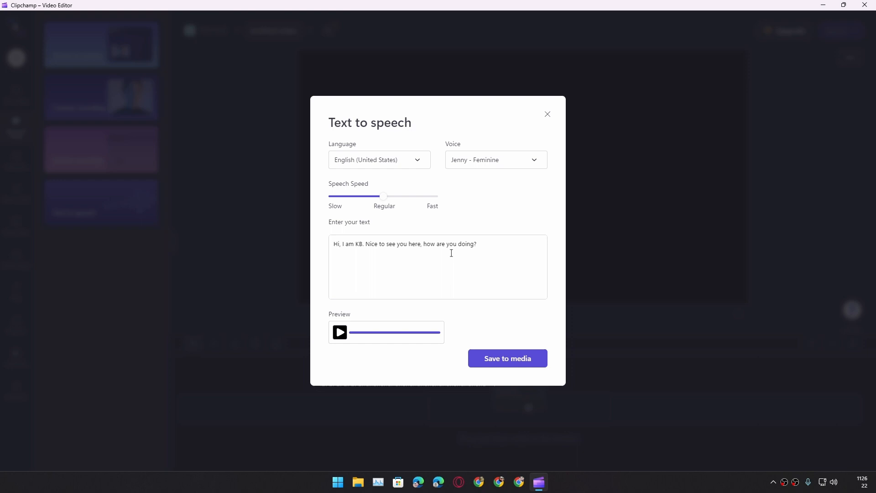
click(507, 358)
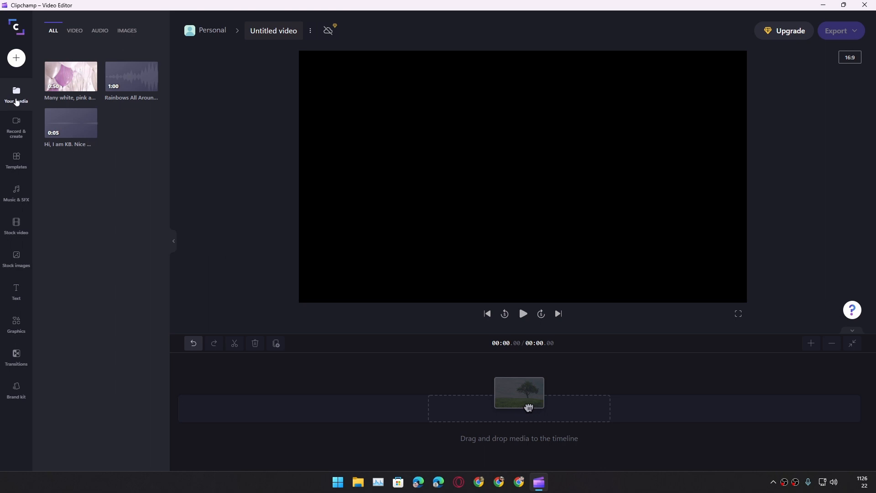
Place the greeting audio clip on the timeline, play it, and return to Record & create.
drag(71, 123, 267, 273)
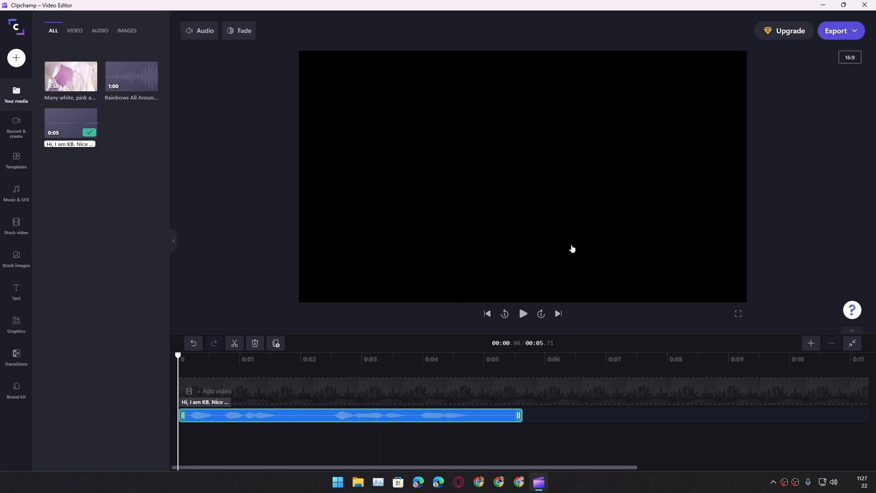
mouse_move(392, 345)
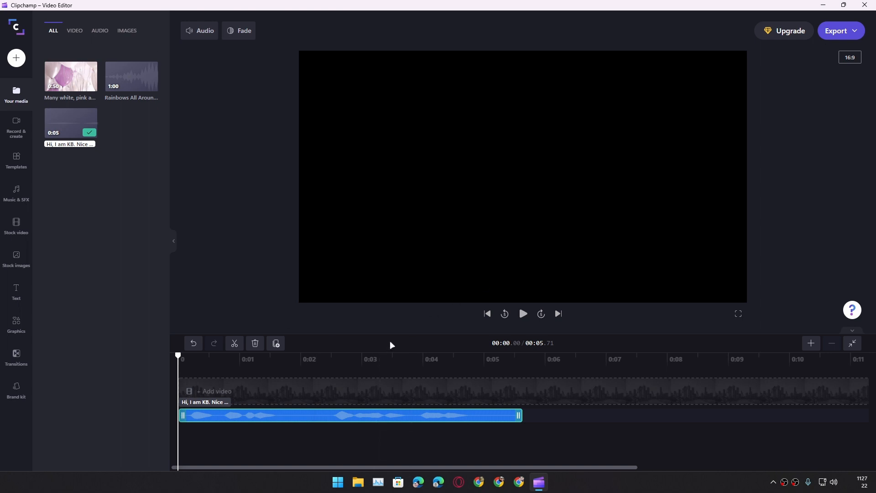
click(284, 360)
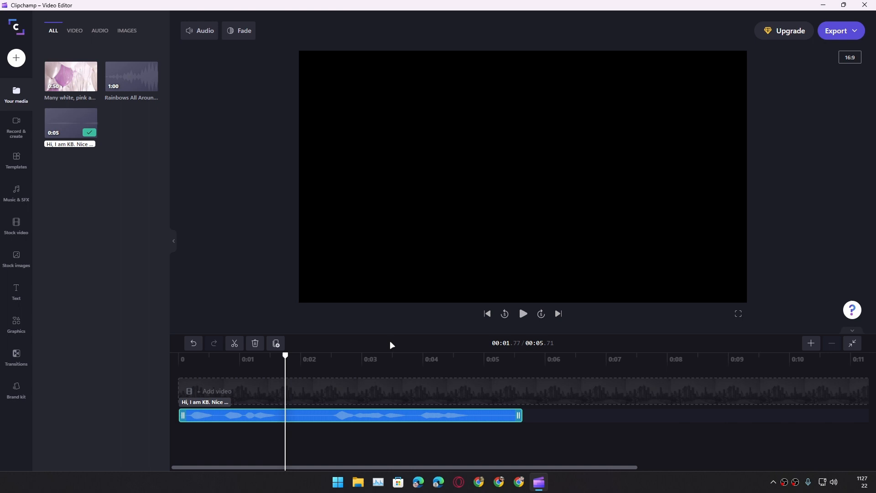
click(16, 126)
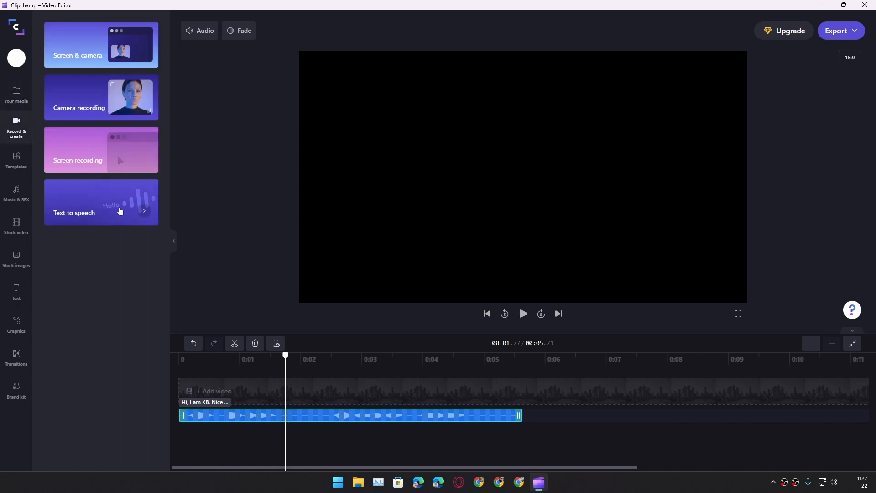
Choose the Davis - Masculine voice for the greeting and preview it.
click(100, 203)
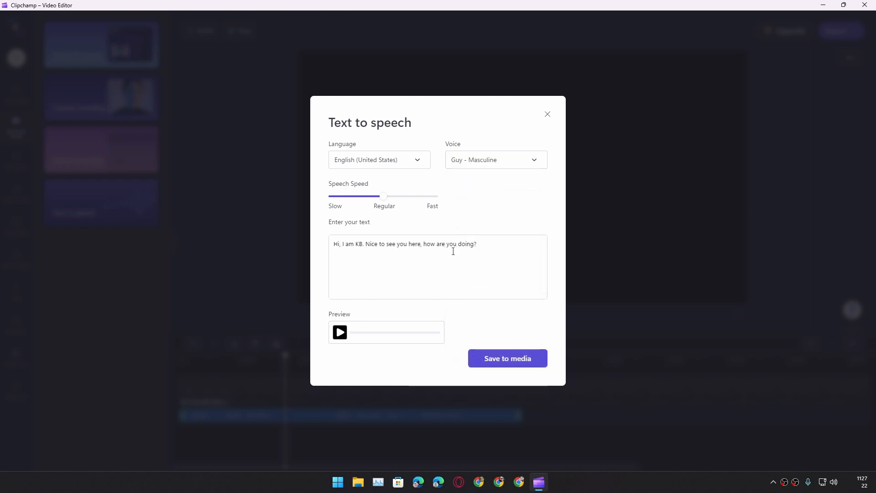
click(340, 332)
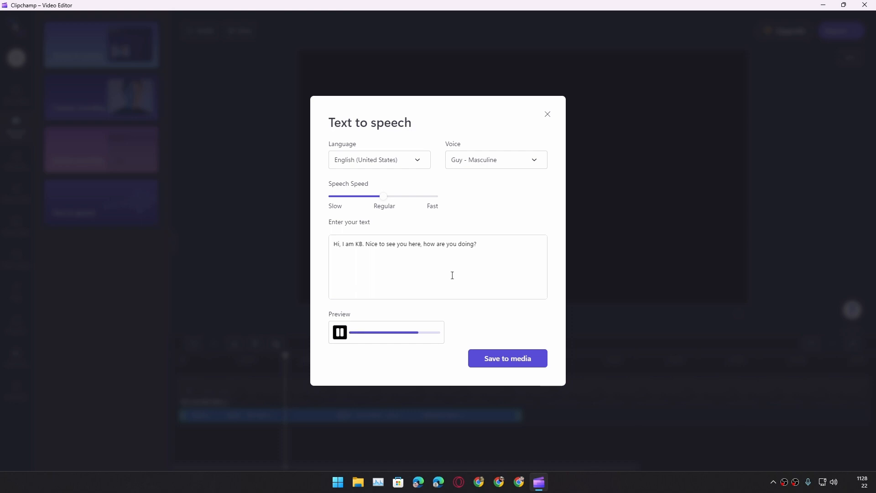
click(493, 159)
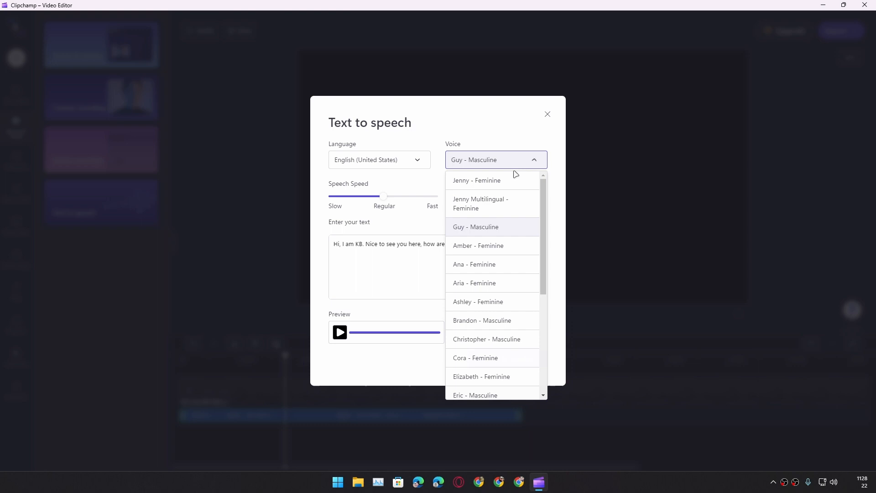
scroll(down, 3)
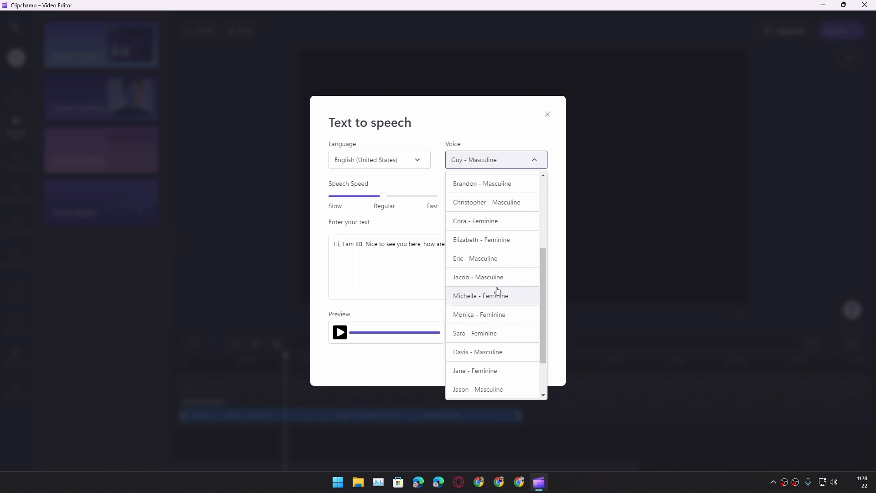
scroll(down, 3)
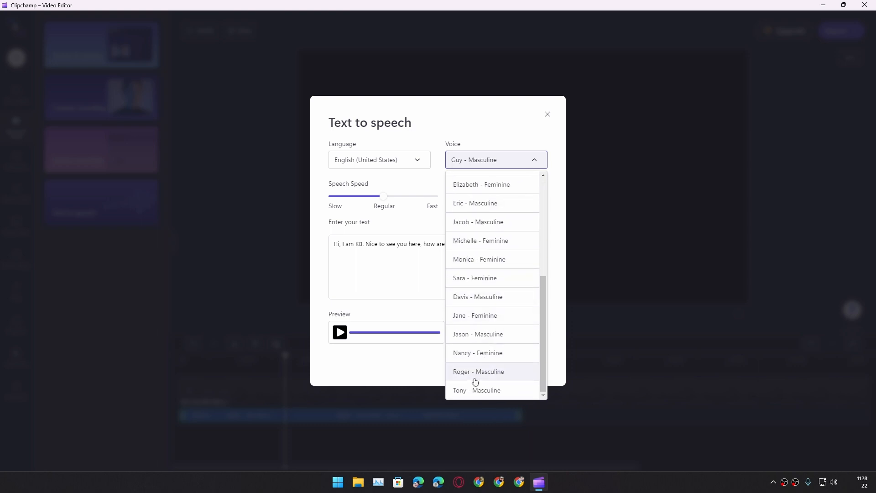
mouse_move(489, 245)
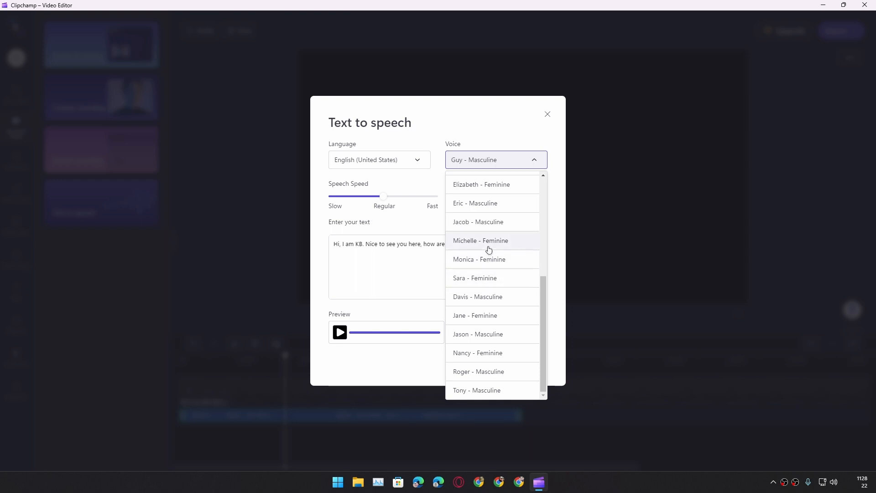
click(476, 296)
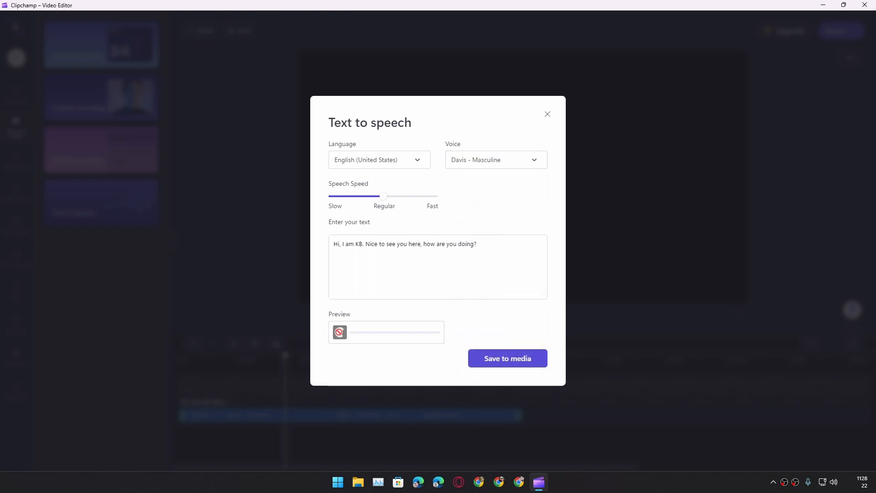
click(340, 332)
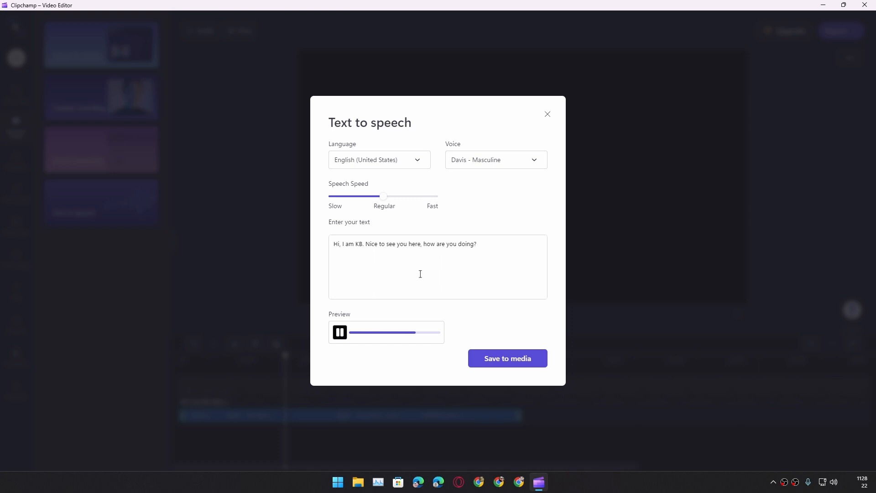
click(340, 332)
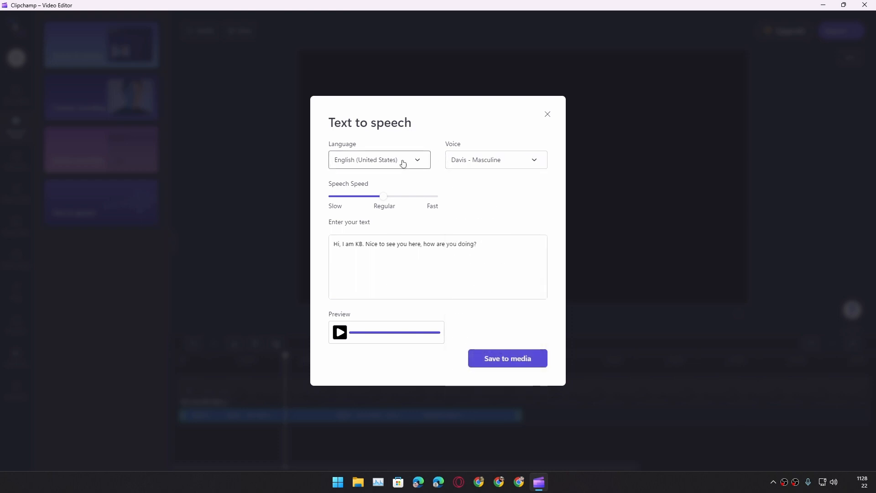
Set the language to French (France) with the Alain - Masculine voice and preview the greeting.
click(379, 159)
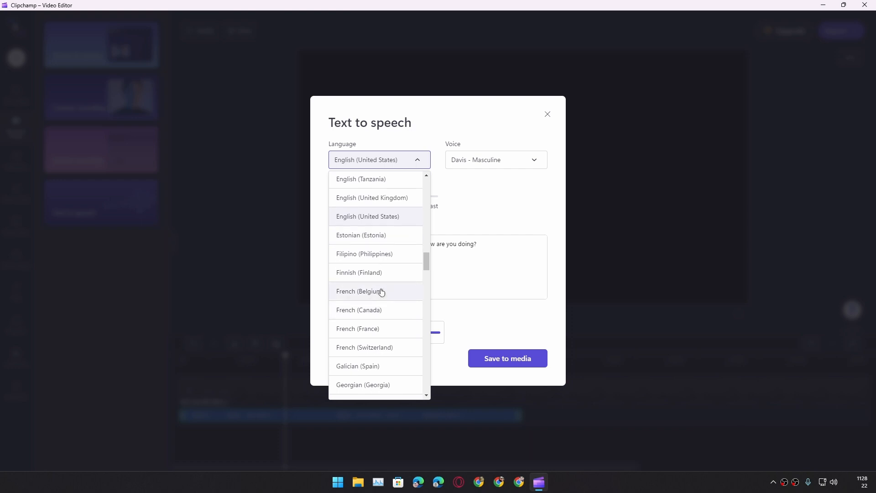
scroll(down, 3)
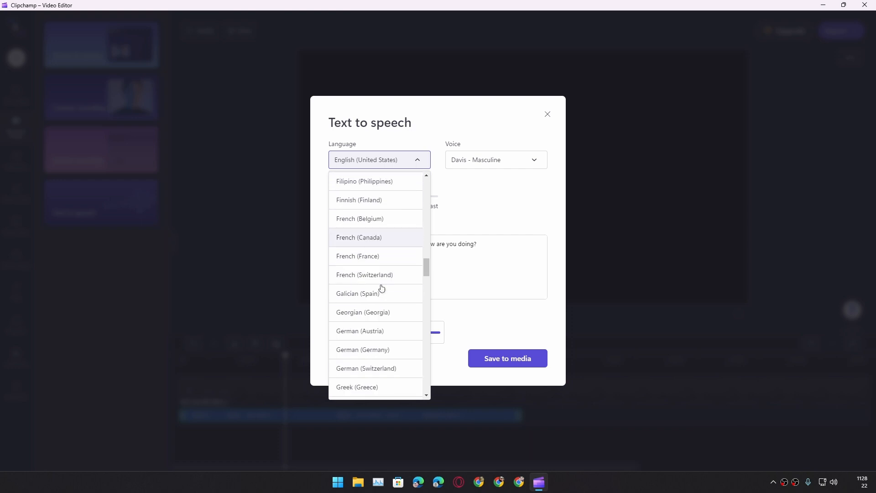
click(357, 256)
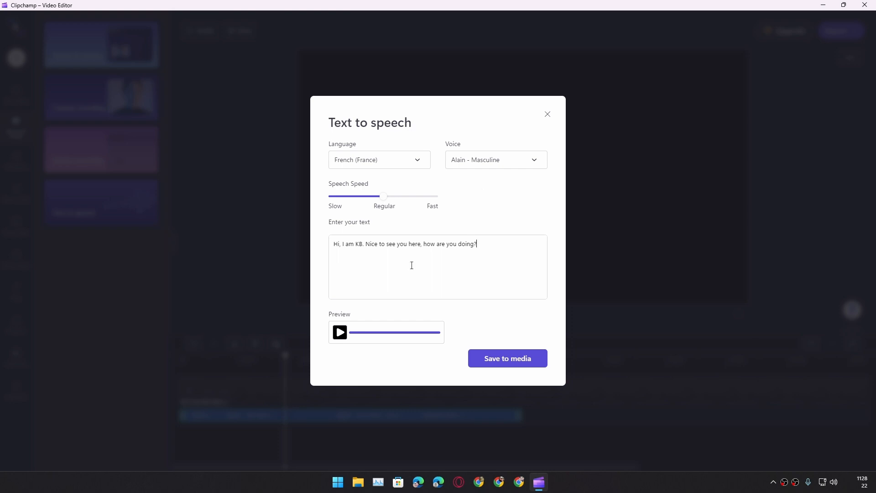
click(339, 332)
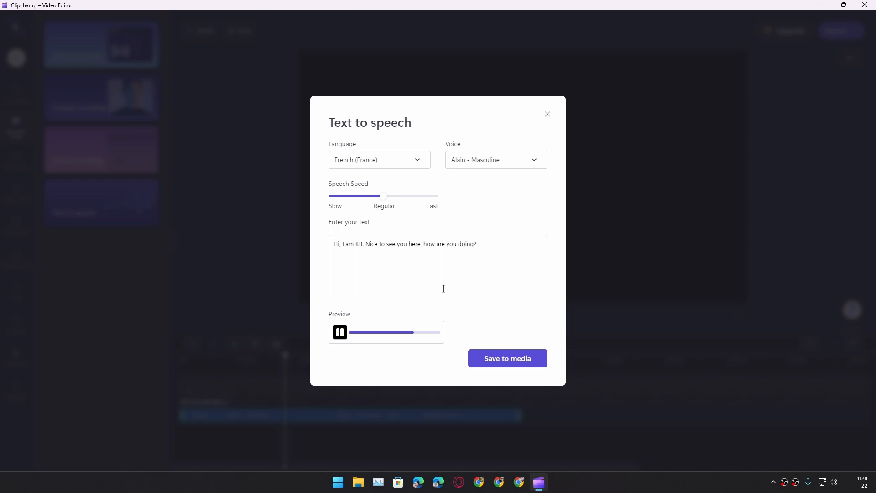
click(339, 332)
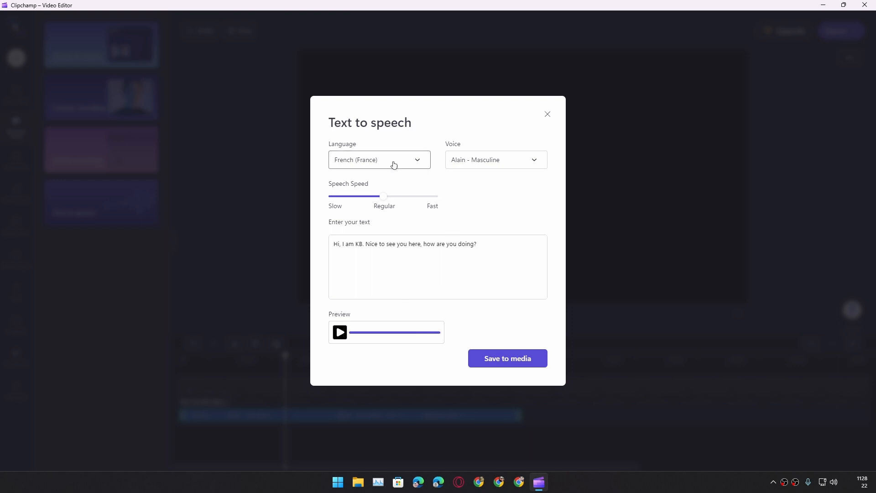
Set the language to Japanese (Japan) with the Nanami - Feminine voice and preview it.
click(378, 160)
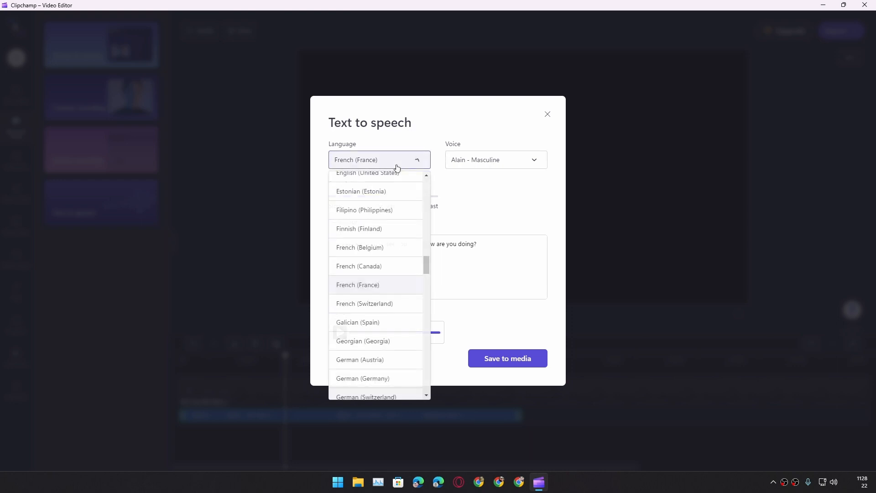
scroll(down, 3)
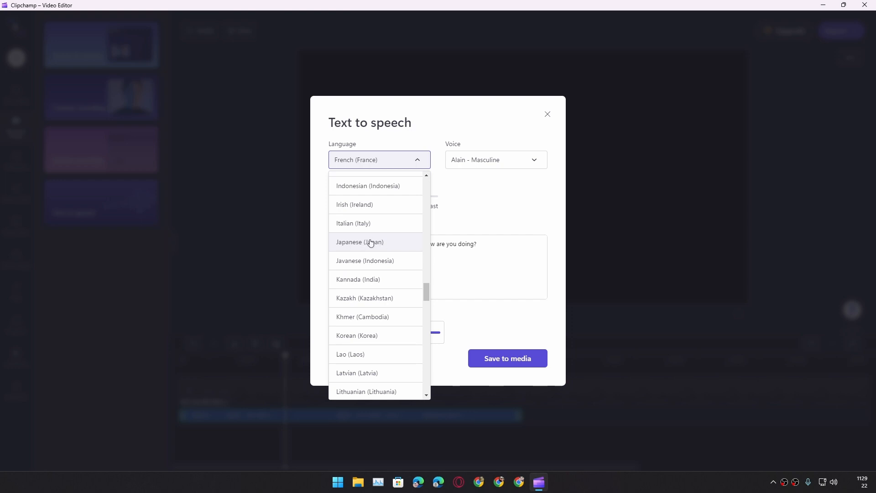
click(359, 242)
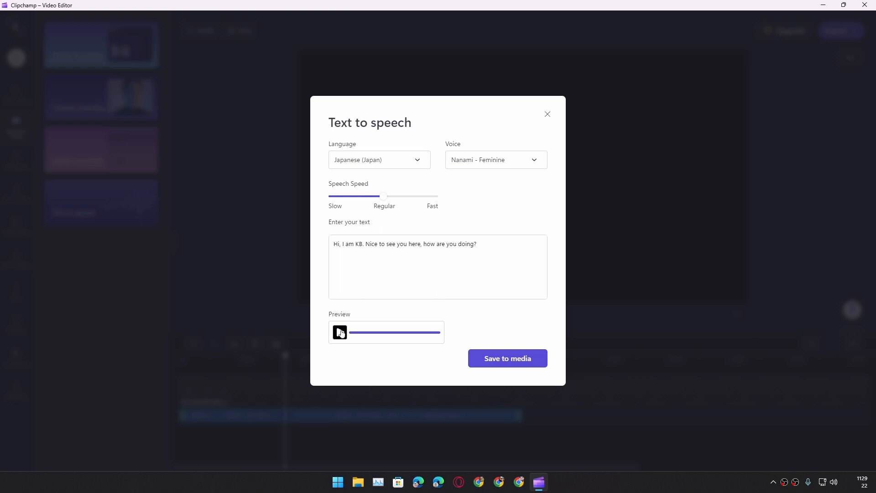
click(340, 333)
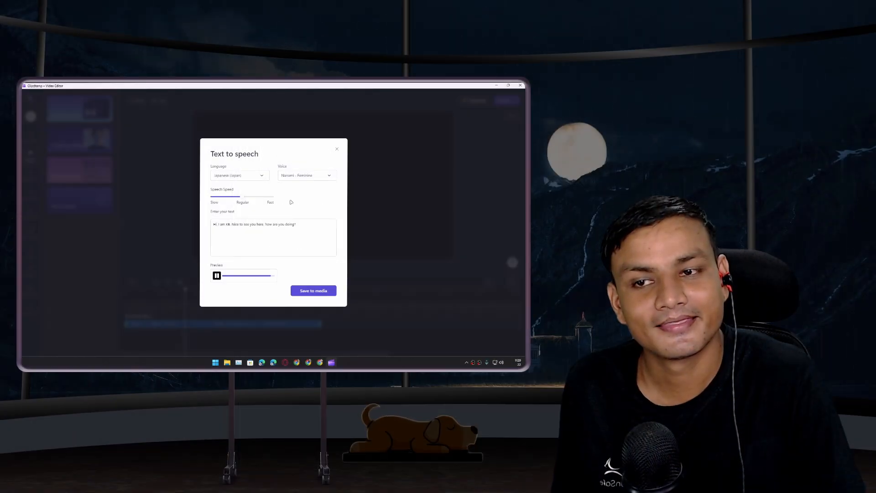
Switch the Japanese voice to the masculine Keita and preview the greeting.
click(217, 274)
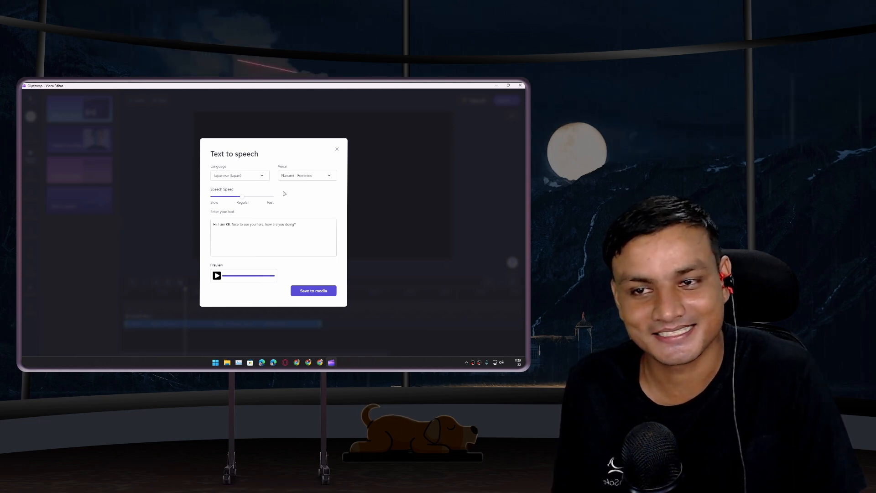
click(306, 175)
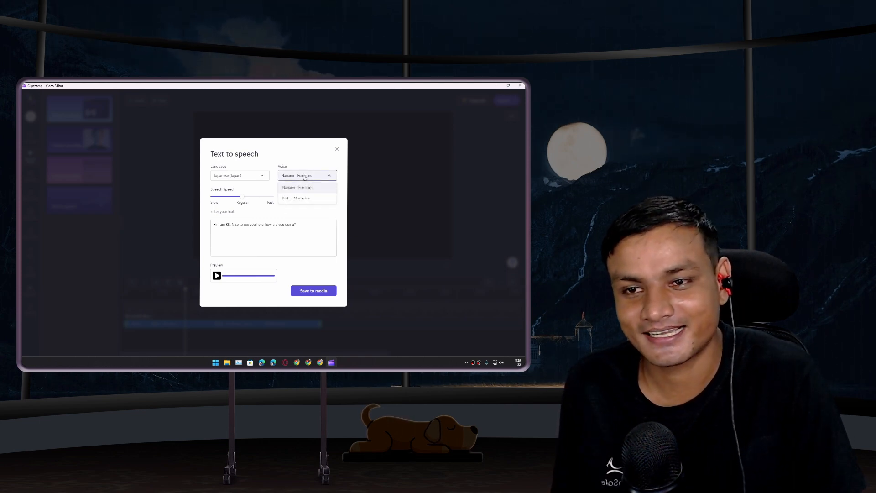
click(296, 199)
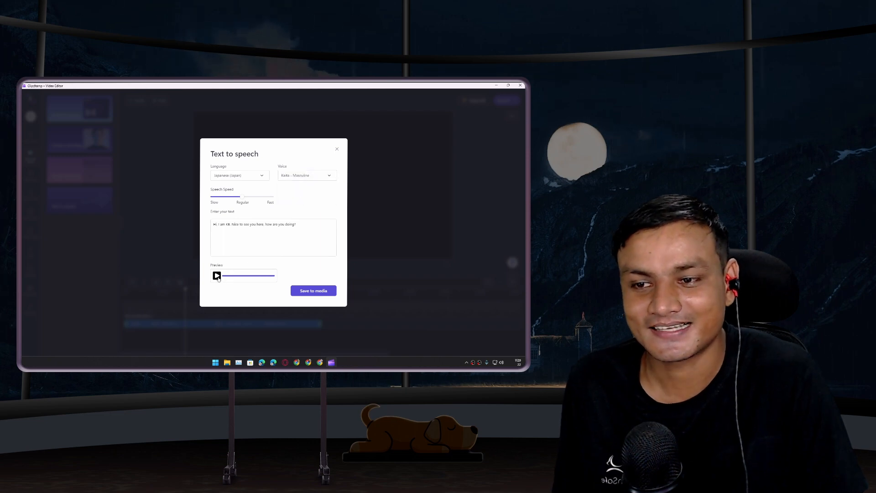
click(218, 275)
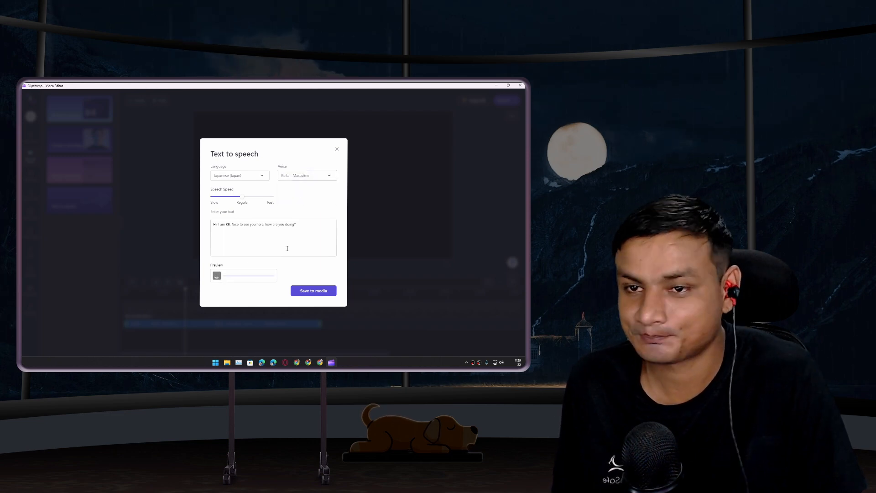
Raise the speech speed to Fast and listen to the faster greeting.
click(217, 276)
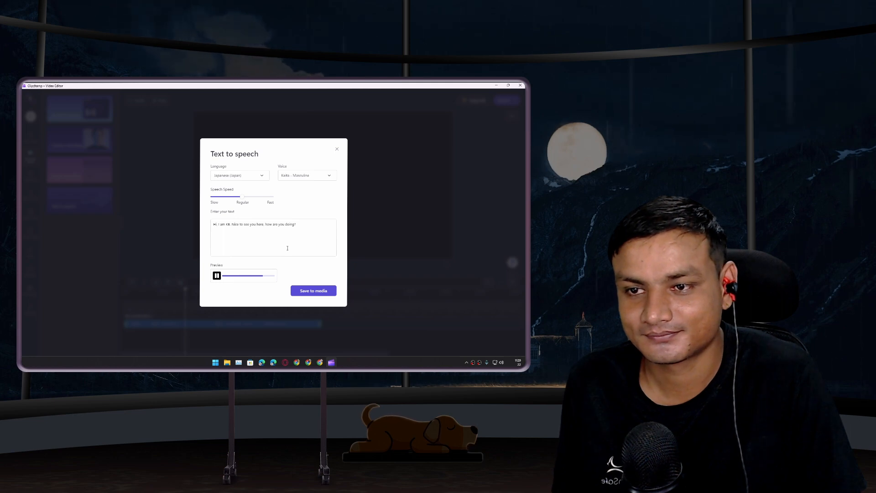
click(217, 275)
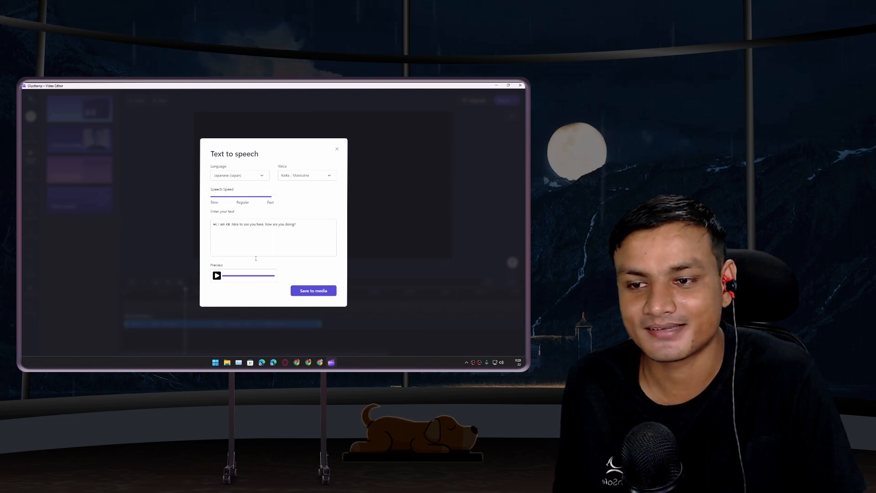
click(218, 275)
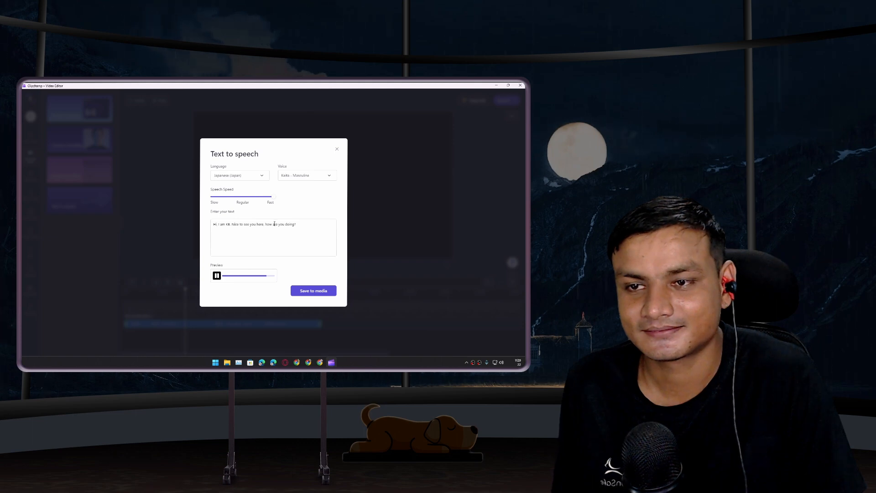
Review the speech language list, then save the greeting clip to the timeline.
click(218, 275)
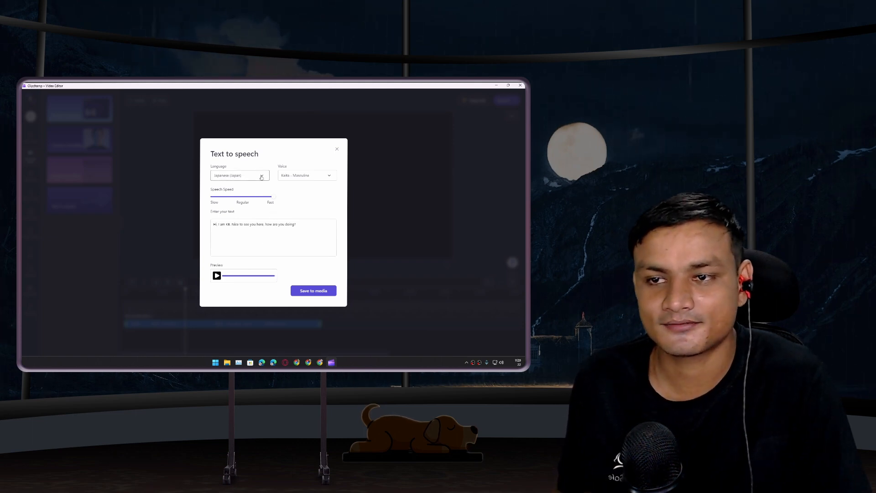
click(240, 175)
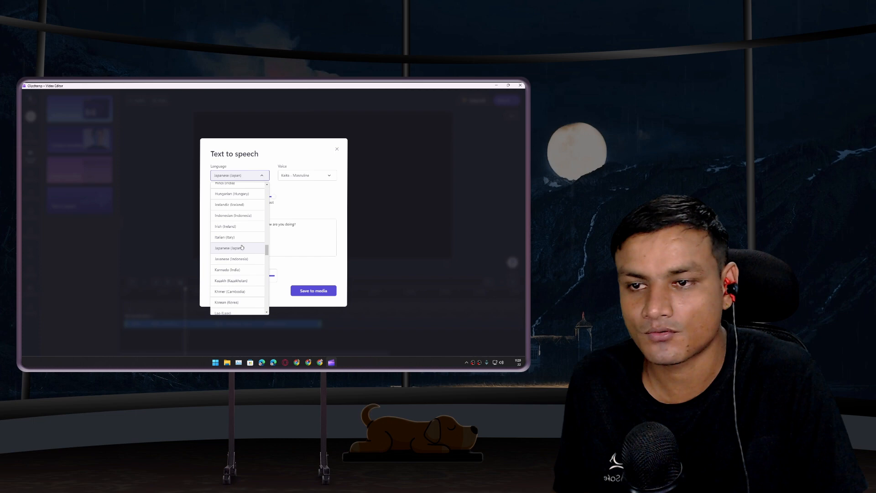
scroll(down, 3)
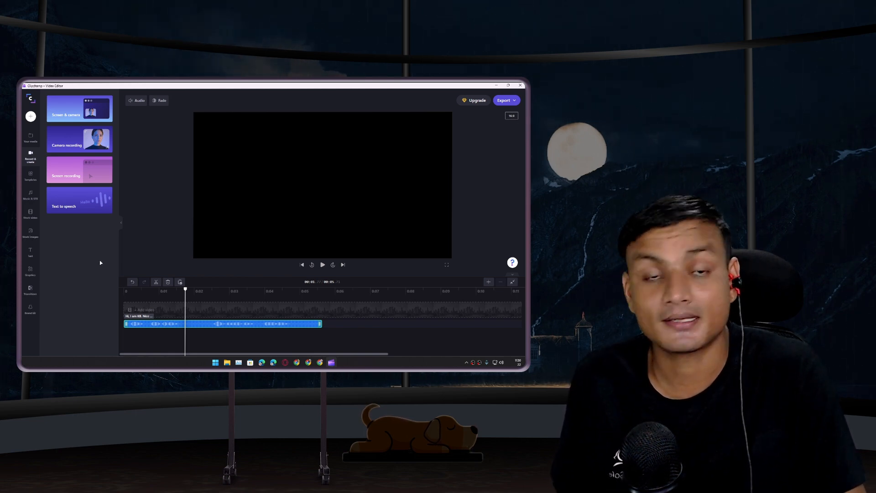
Show the export quality choices (480p, 720p, 1080p, GIF).
click(836, 31)
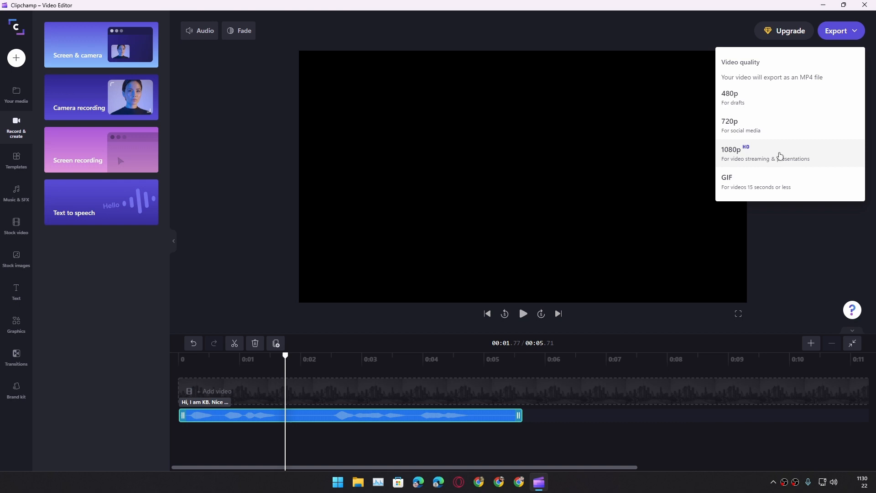
mouse_move(759, 163)
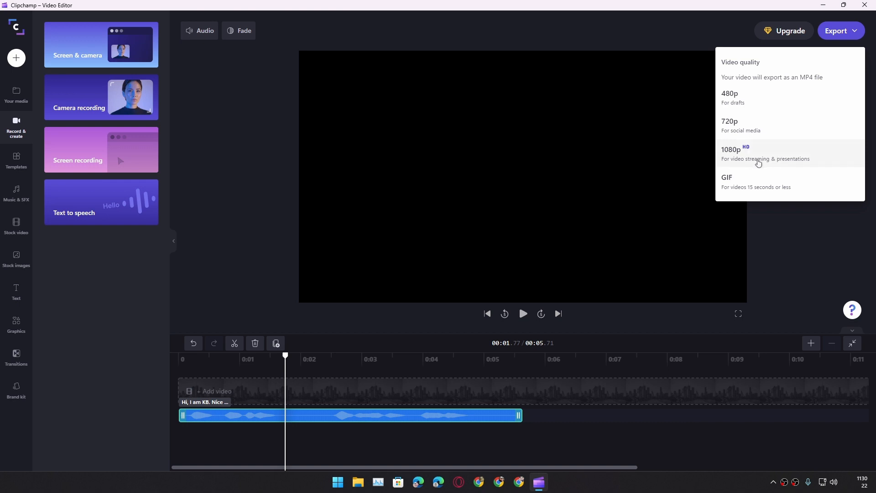
mouse_move(742, 158)
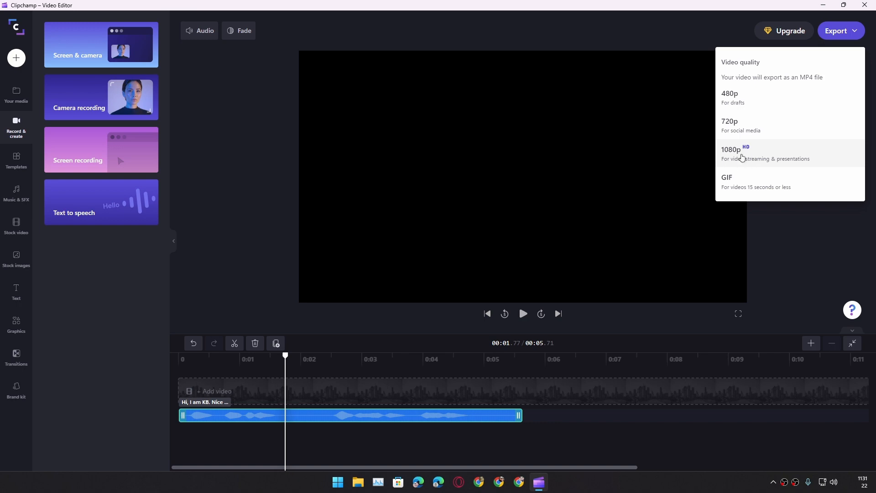